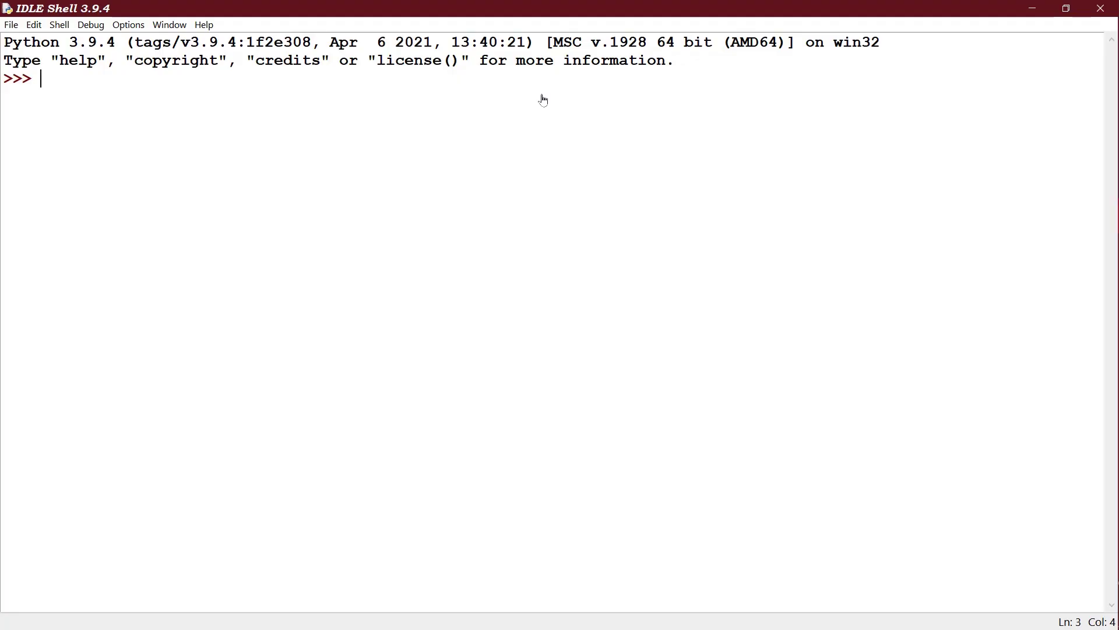
- Evaluate 10+6/2 in the shell, giving 13.0
type("10")
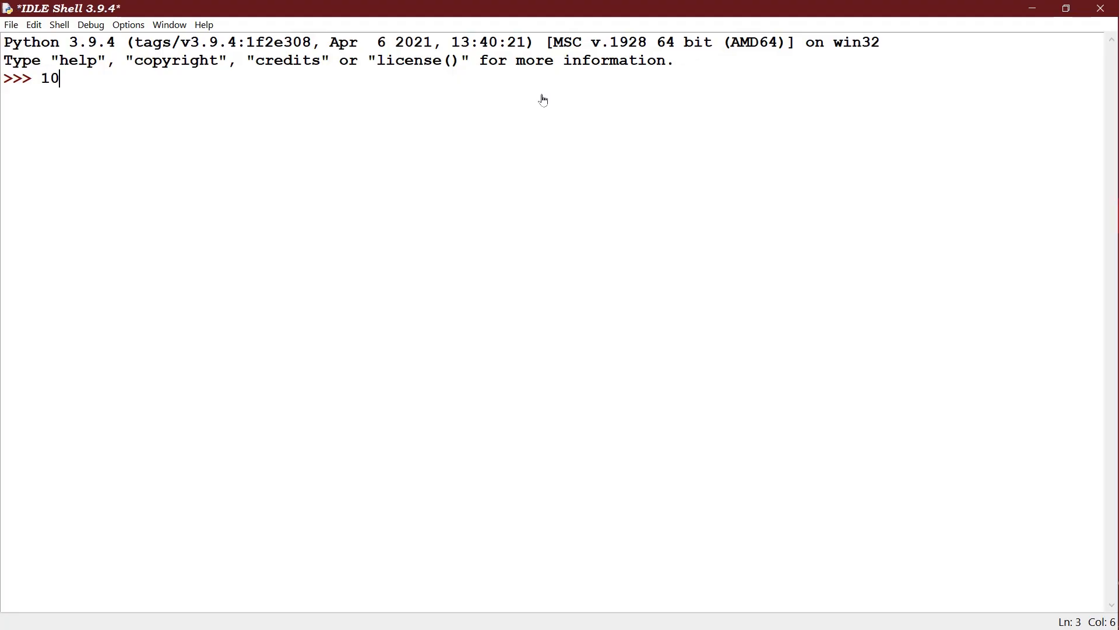
type("+6")
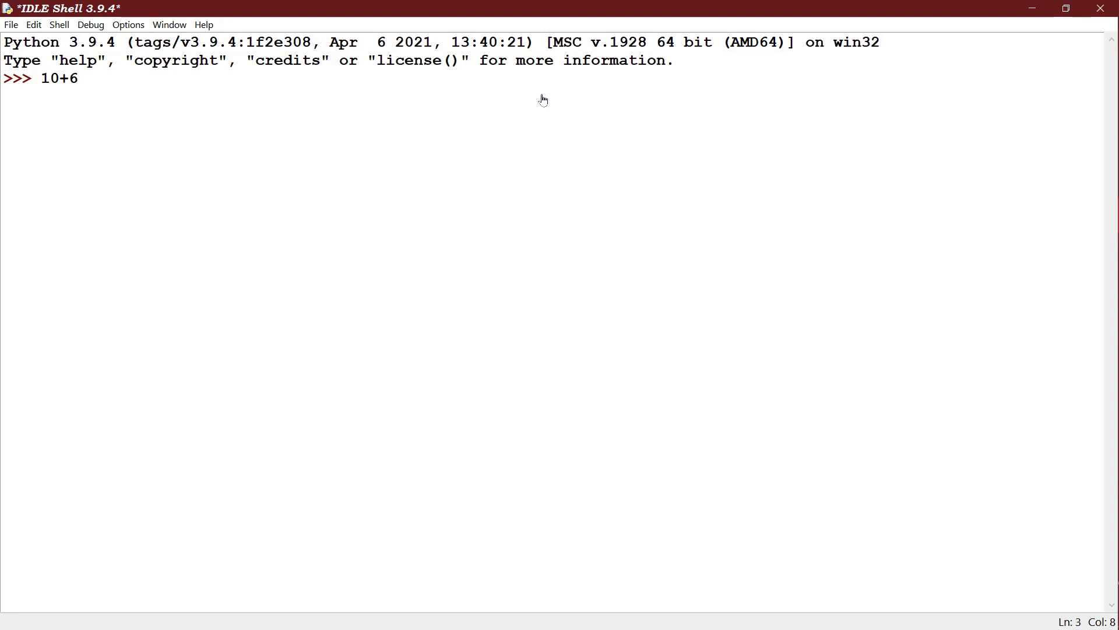
type("/2")
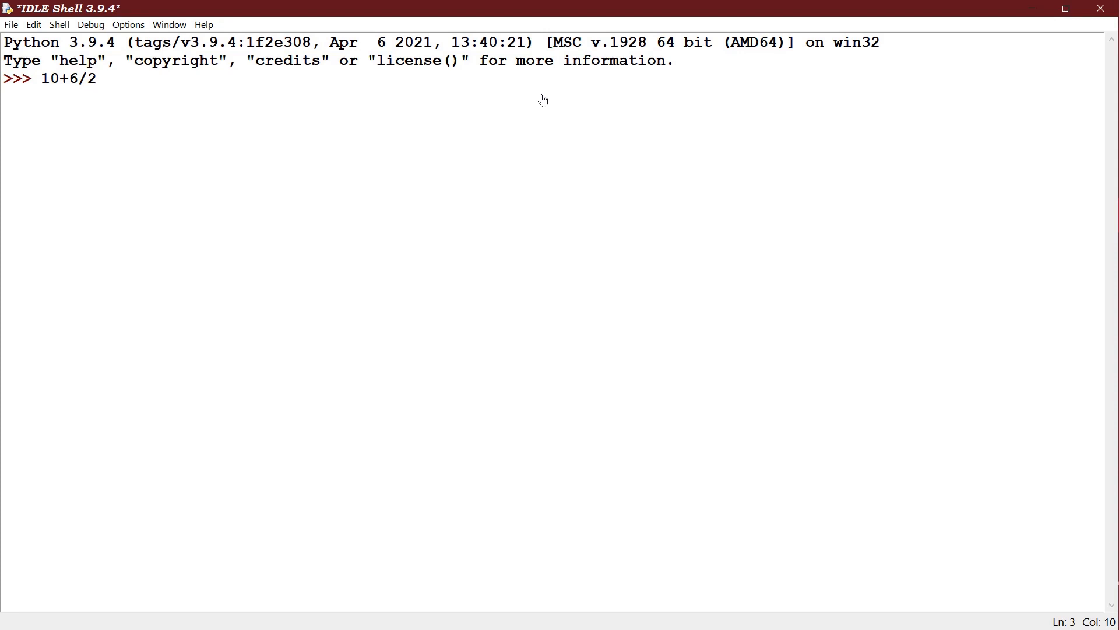
left_click(97, 78)
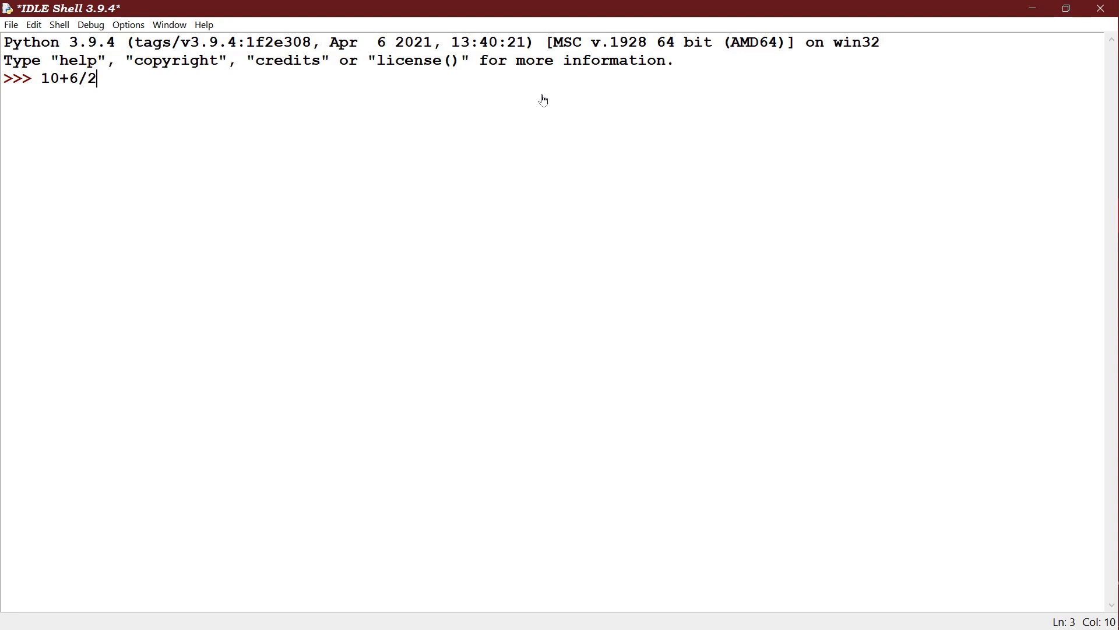
key("Return")
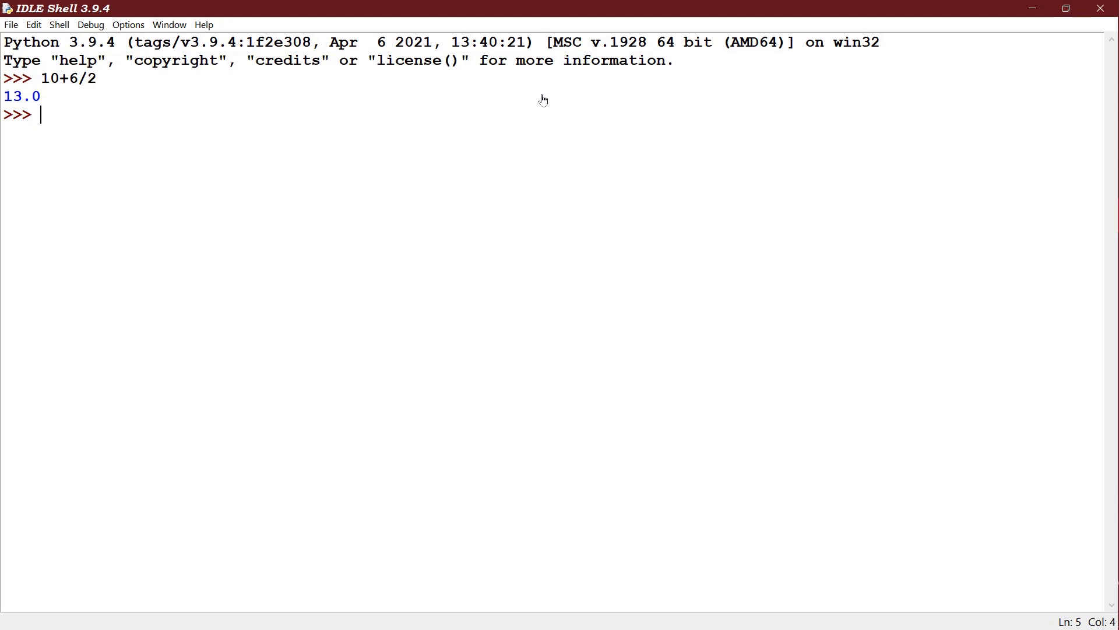
- Evaluate 5+4*3+6-3, giving 20
type("5")
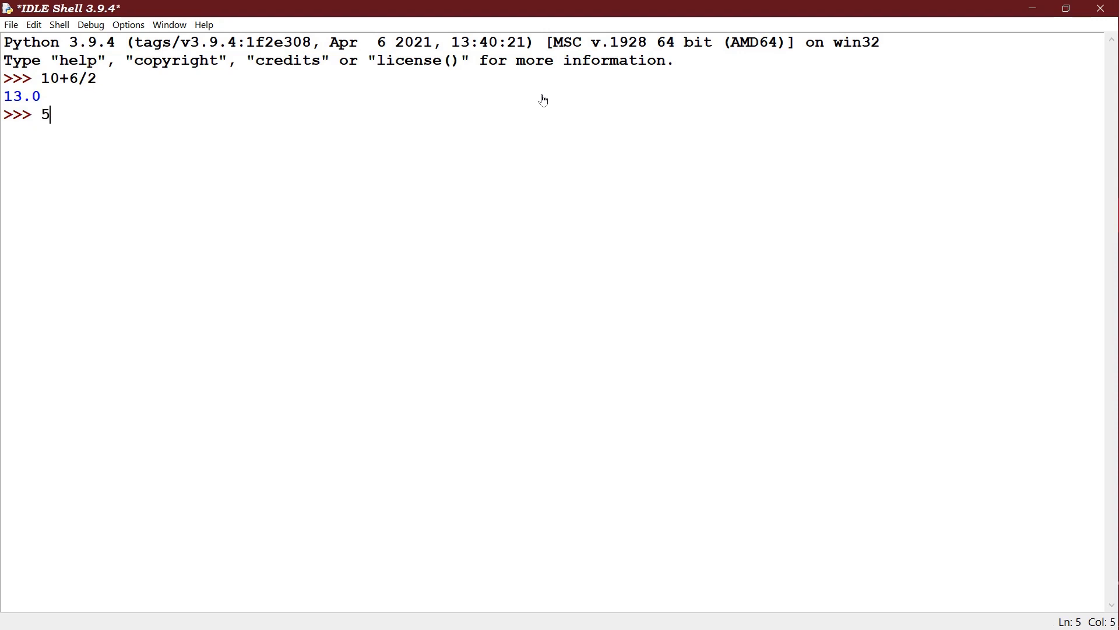
type("+4*3")
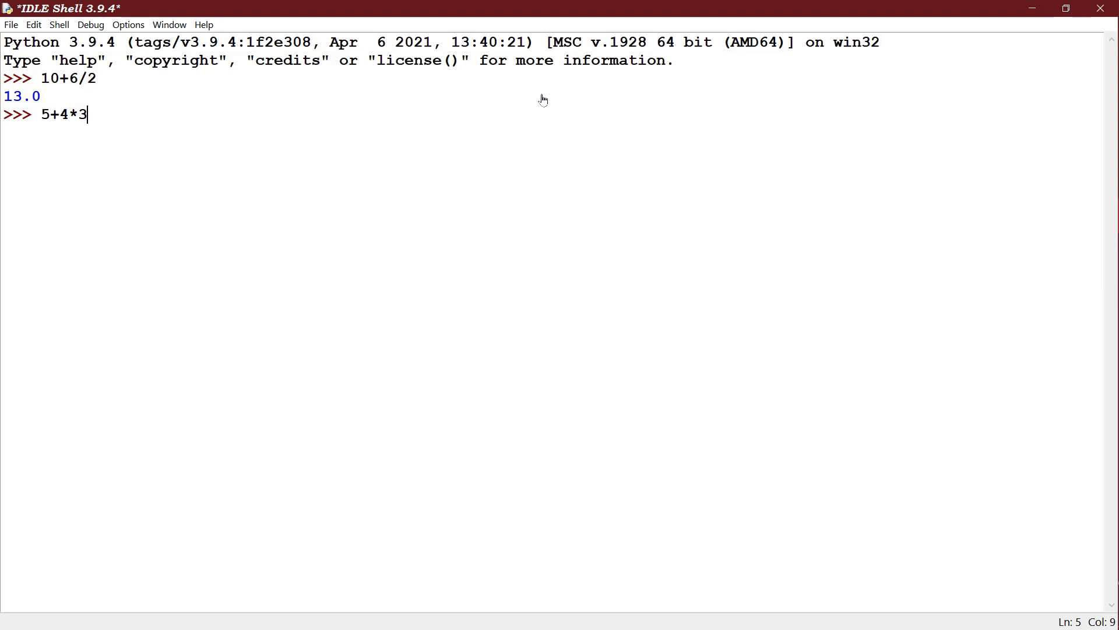
type("+6")
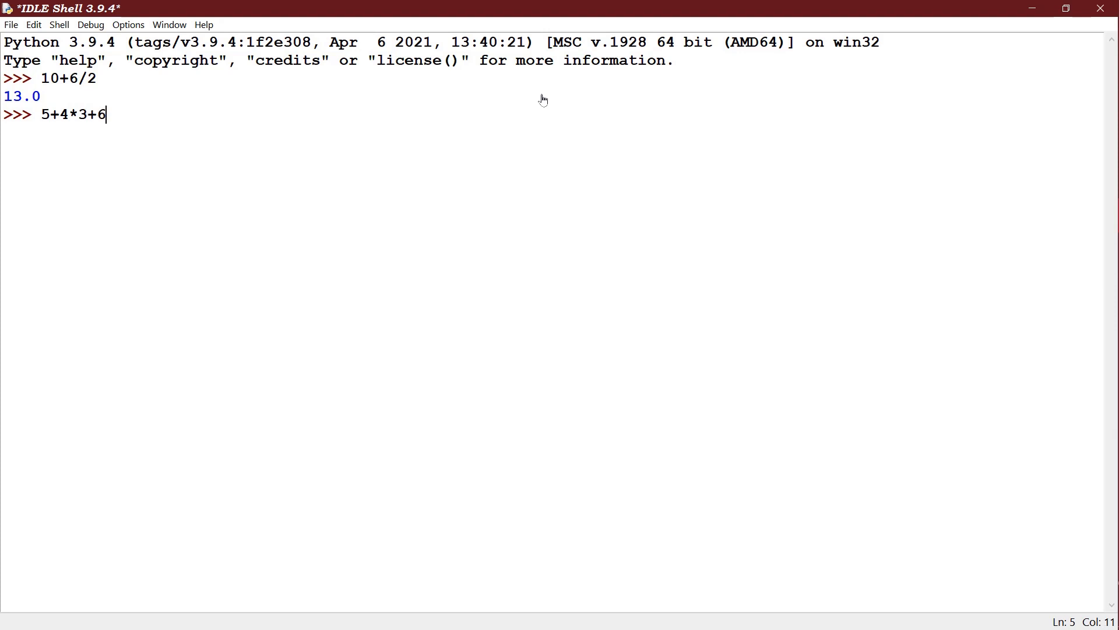
type("-3")
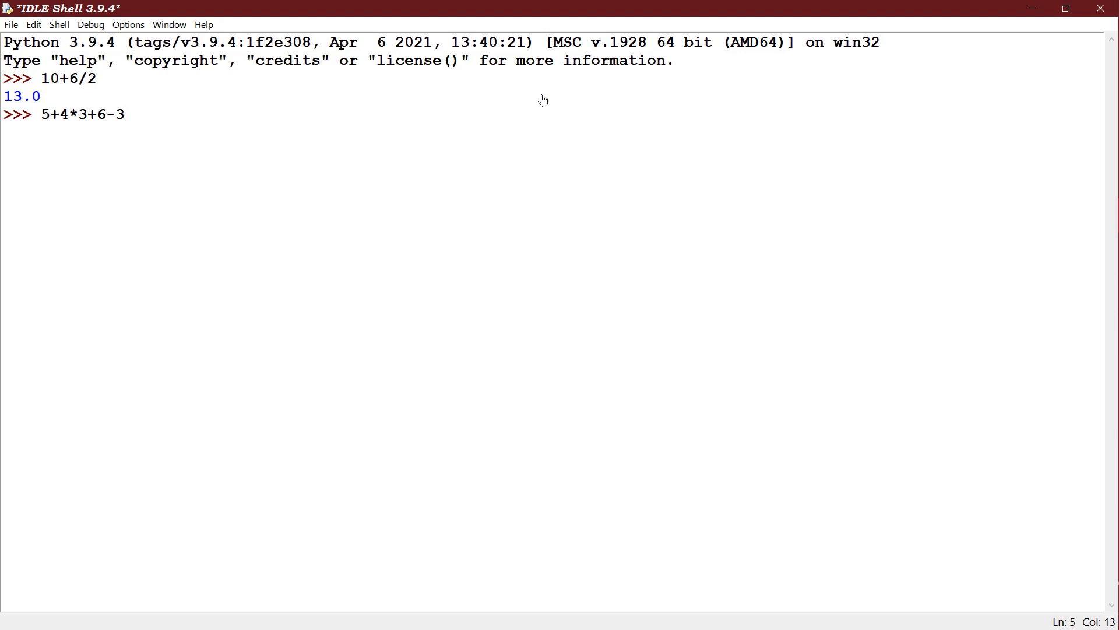
left_click(124, 114)
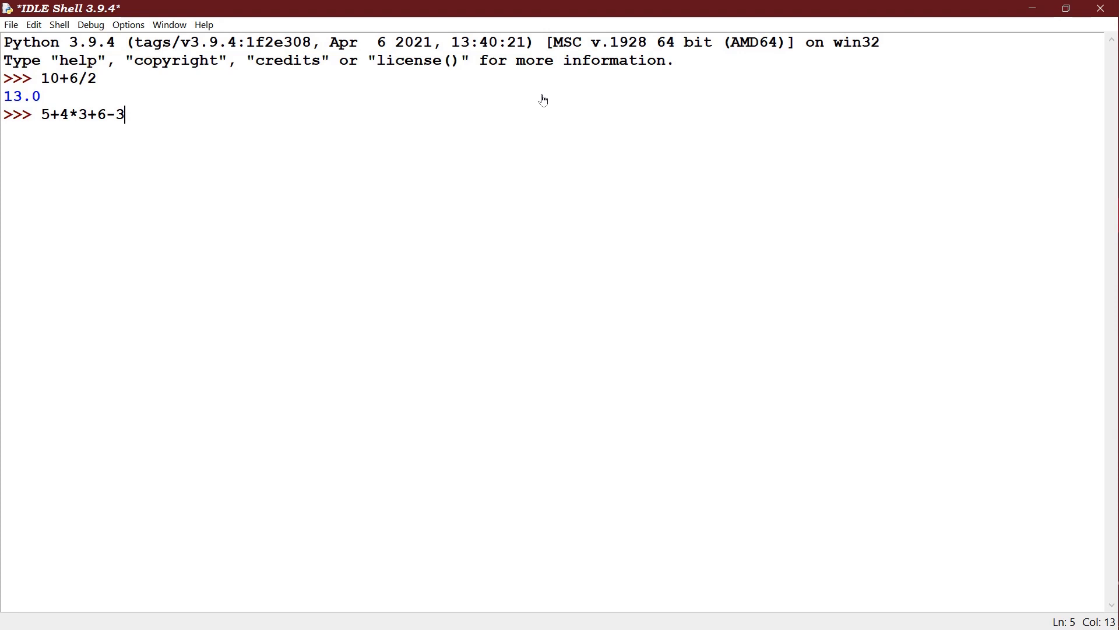
key("Return")
type("2*")
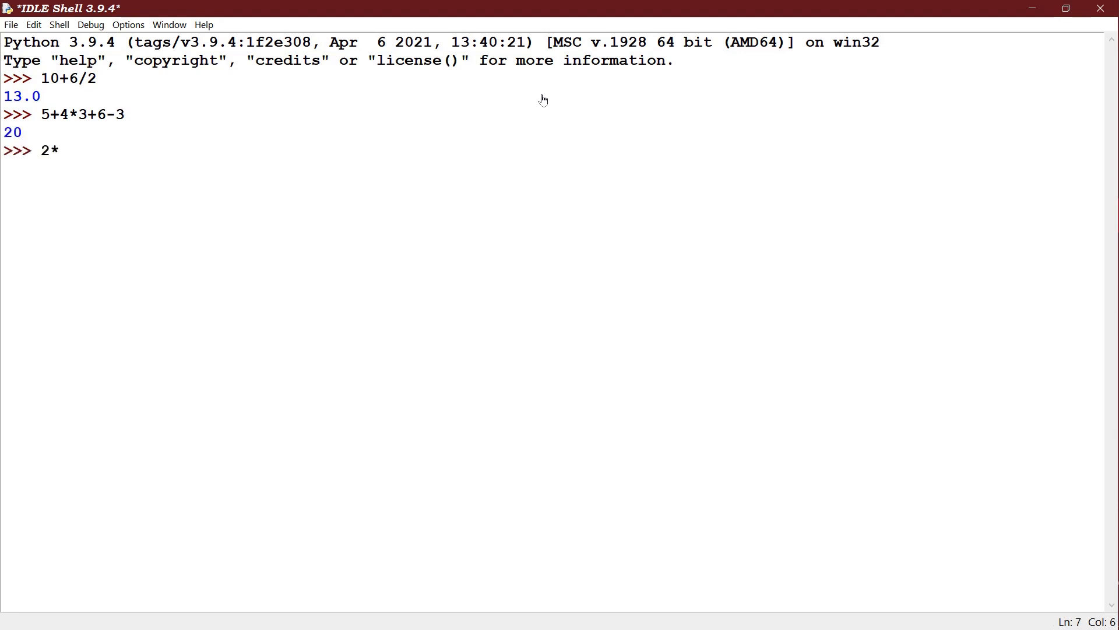
- Evaluate the floor division 2*8//3, giving 5
type("8/")
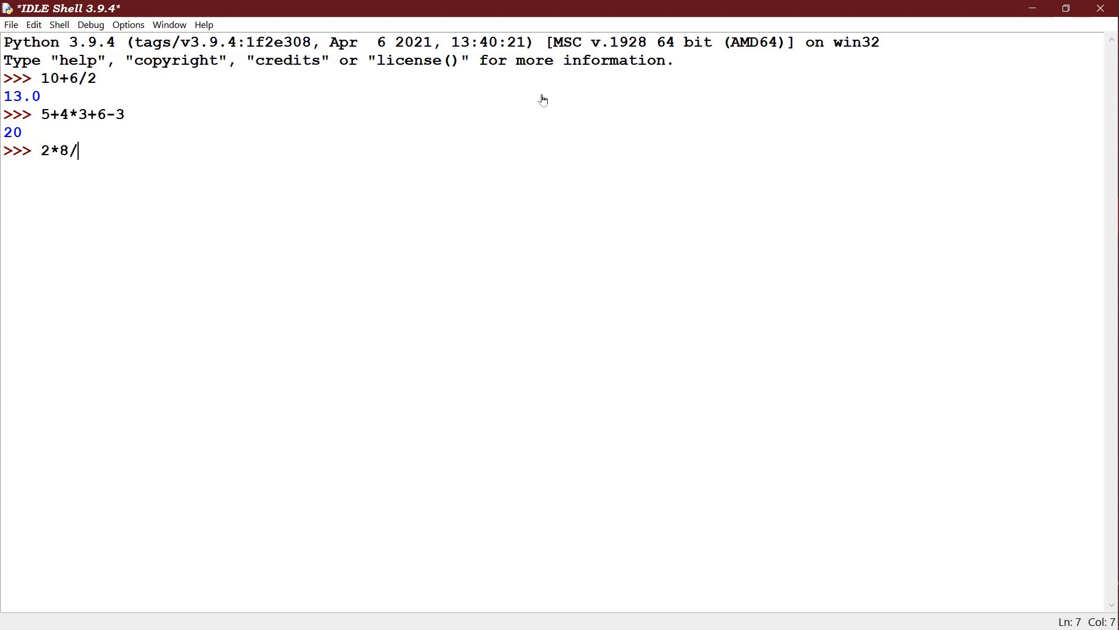
type("/3")
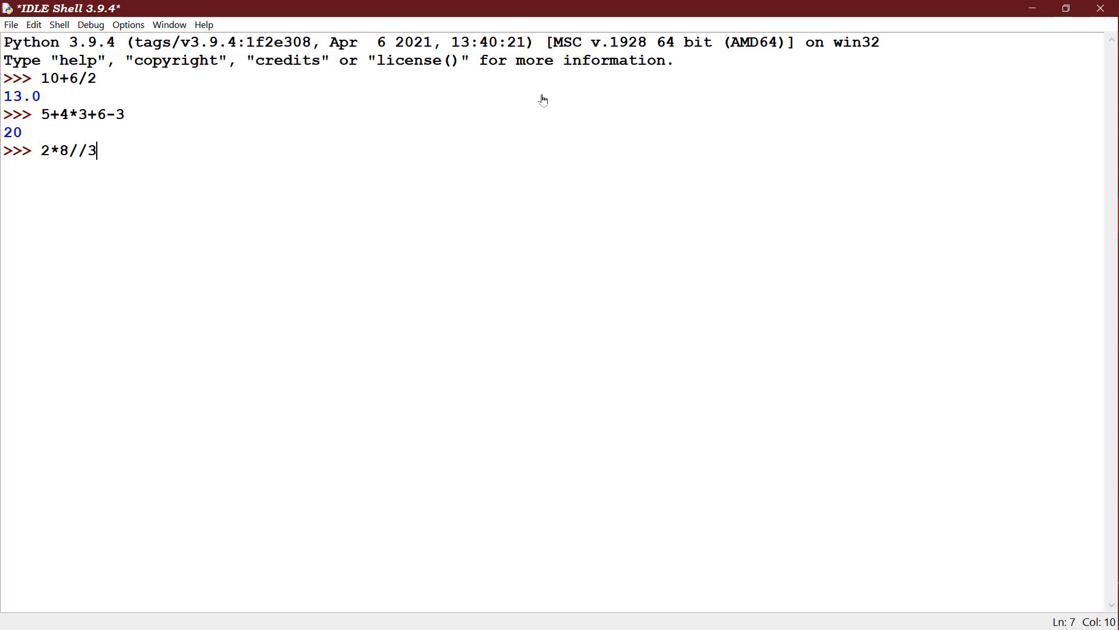
key("Return")
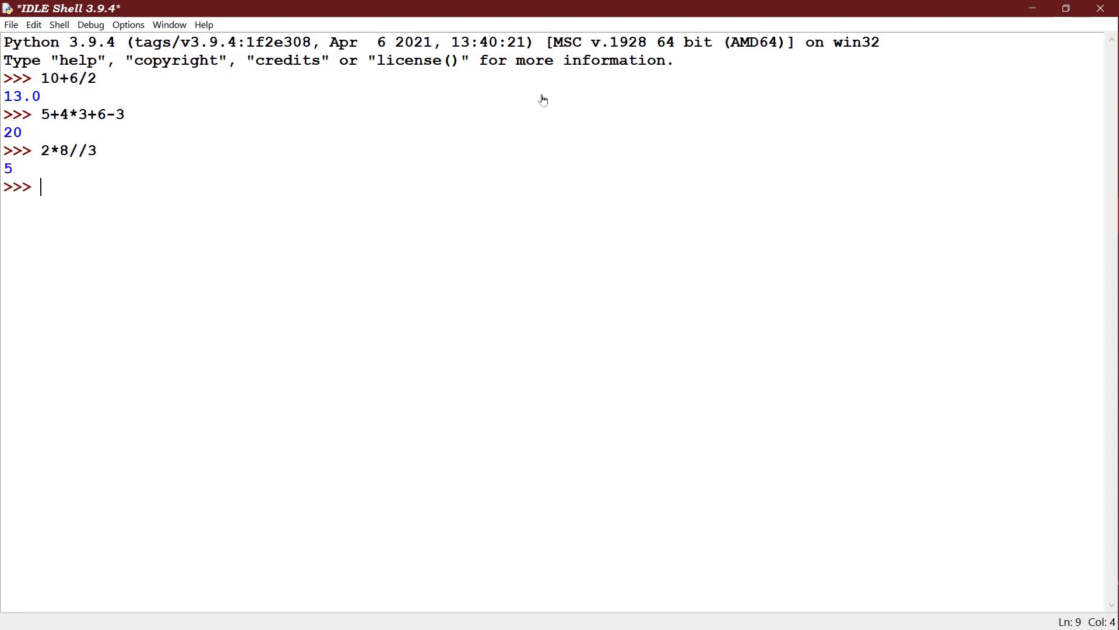
- Evaluate 2**2**3, giving 256 from right-grouped exponentiation
type("2**2*")
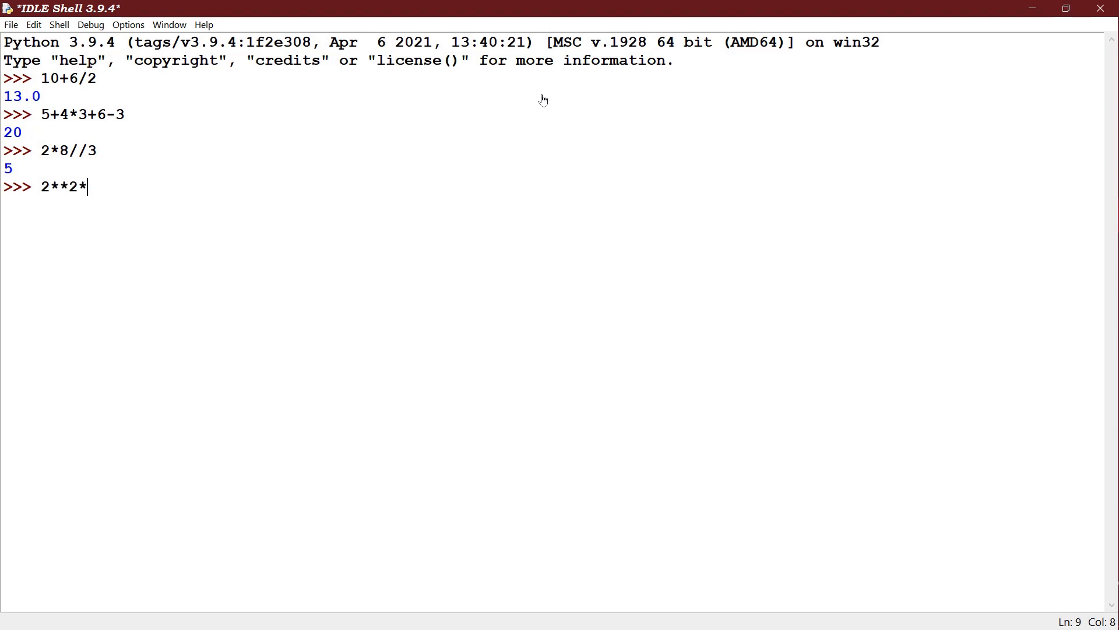
type("*3")
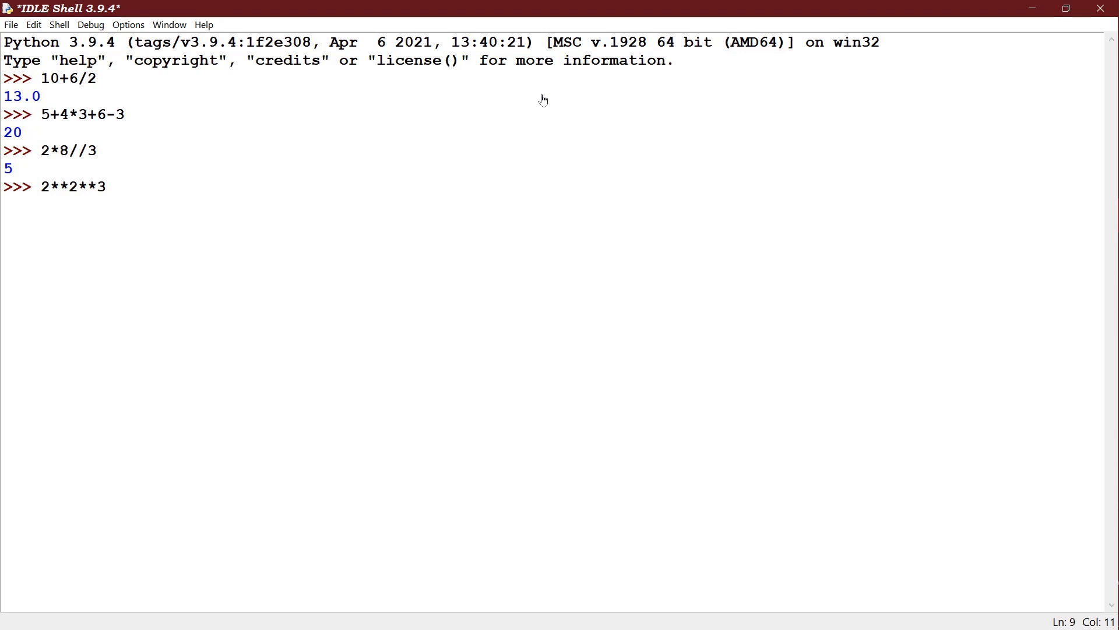
key("Return")
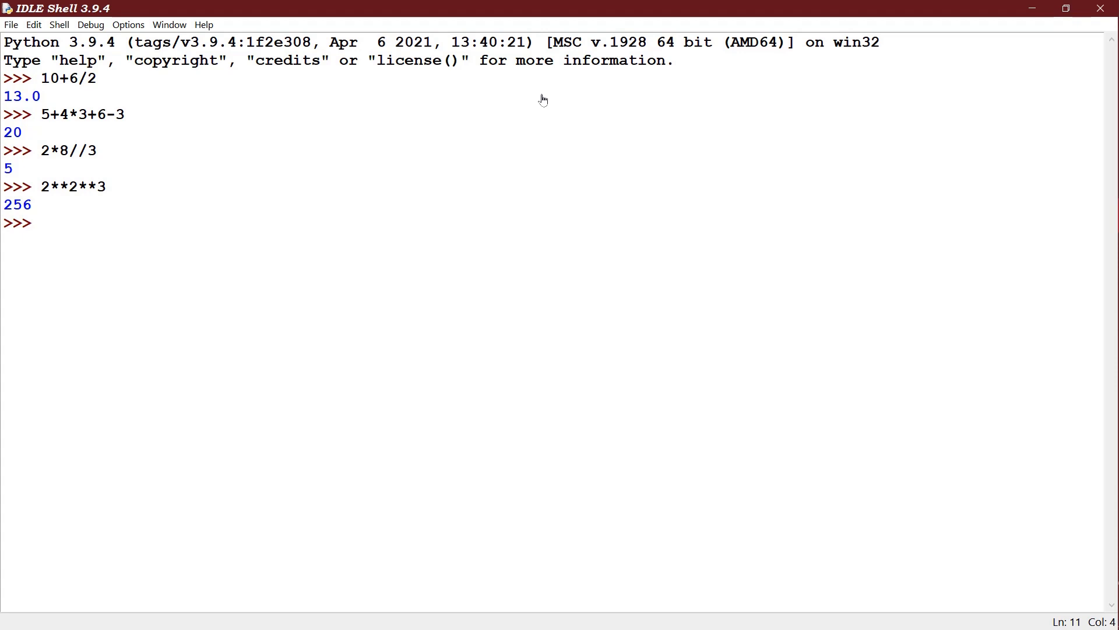
- Evaluate the comparison 2+5>4*2, giving False
type("2+5>")
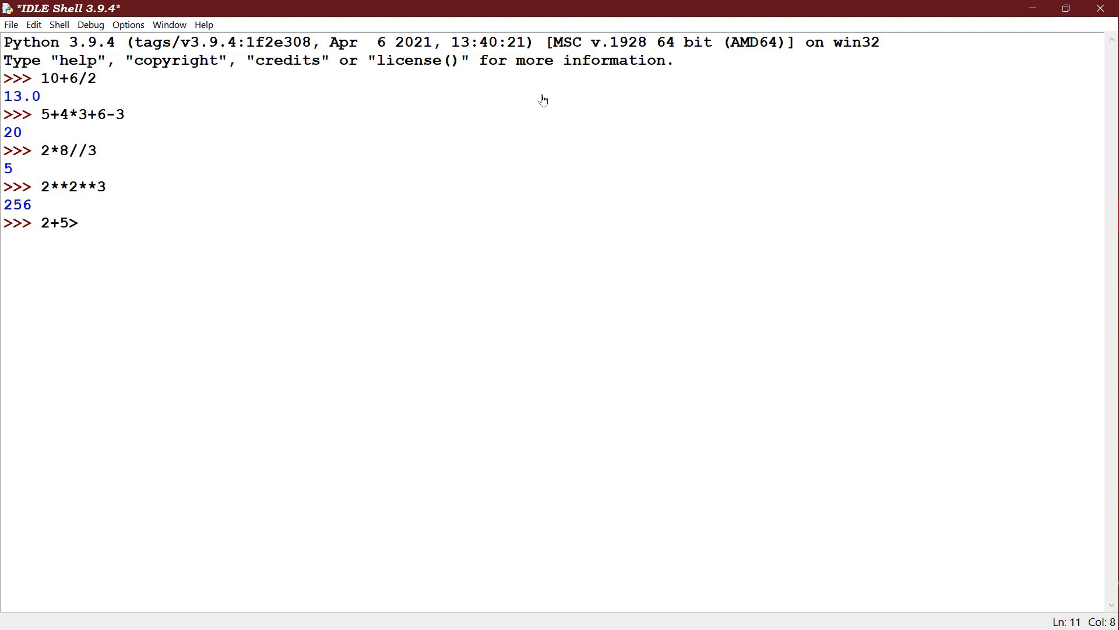
type(">4*2")
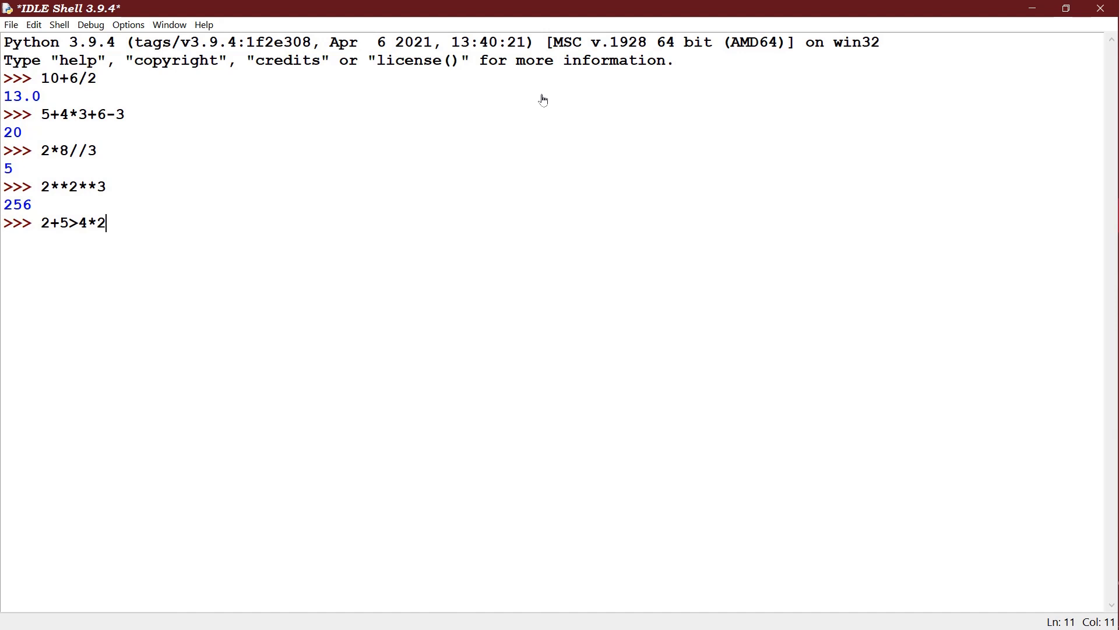
key("Return")
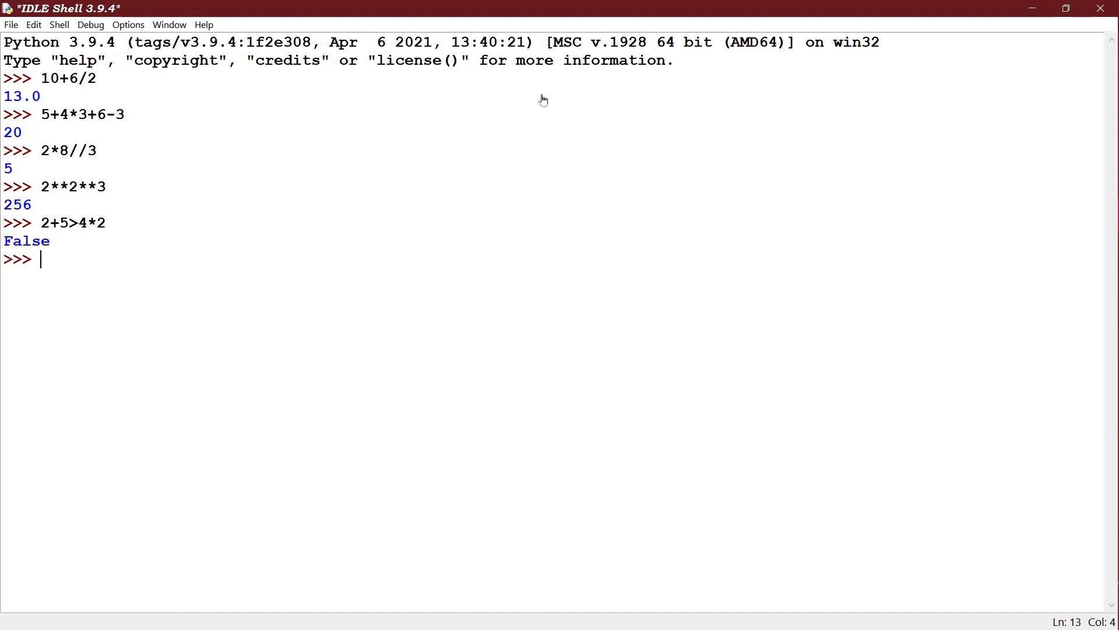
- Evaluate 2+1 or 4 and 0, which short-circuits to 3
type("2+1")
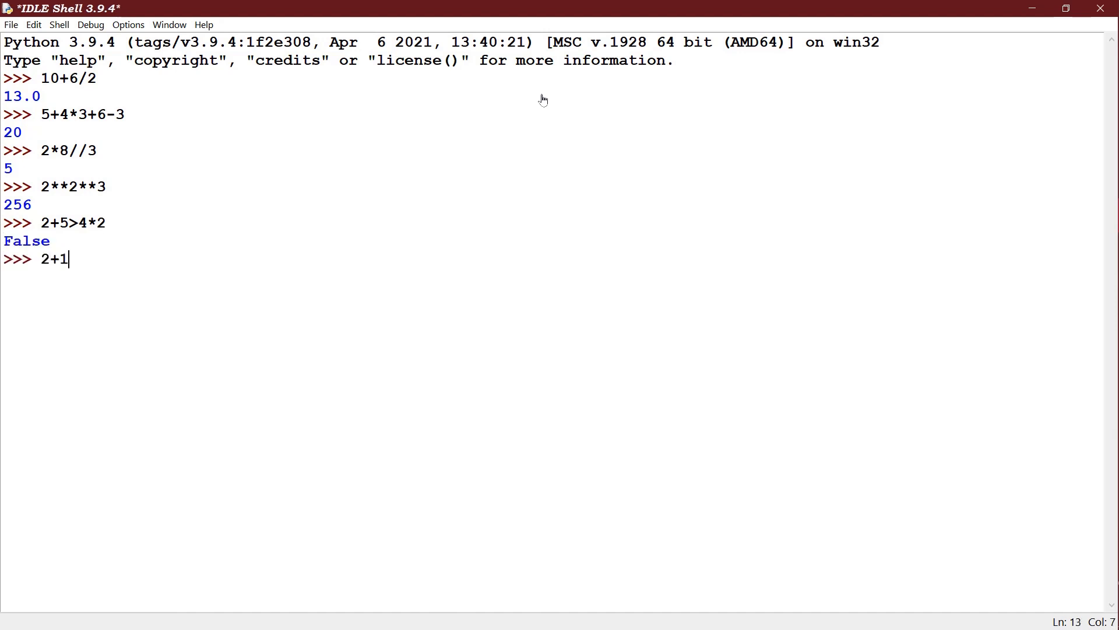
type("or 4 and")
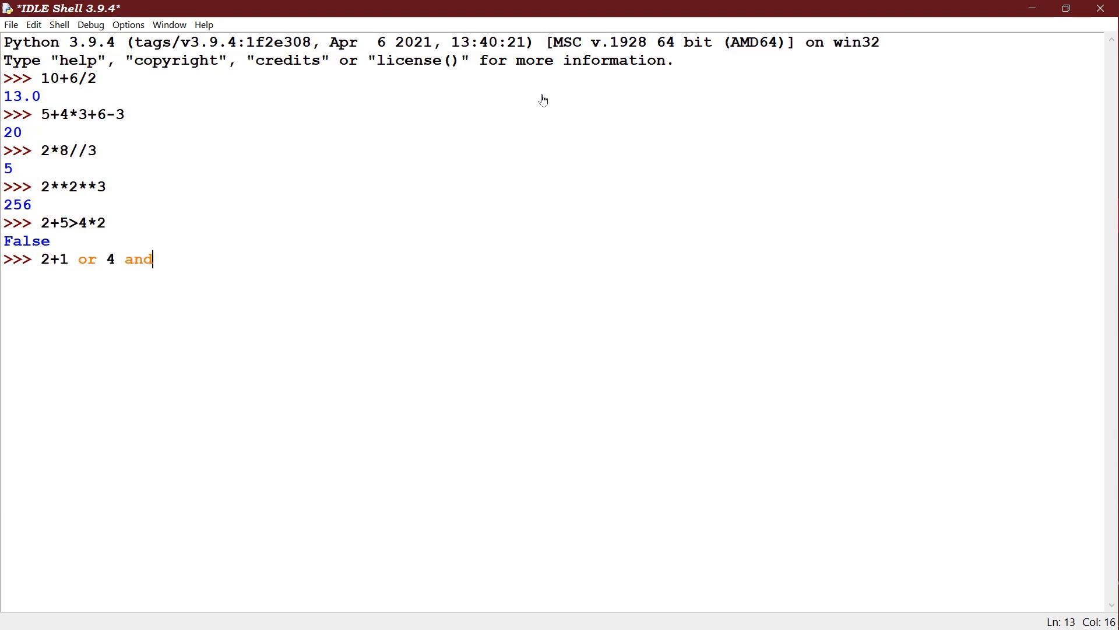
type("0")
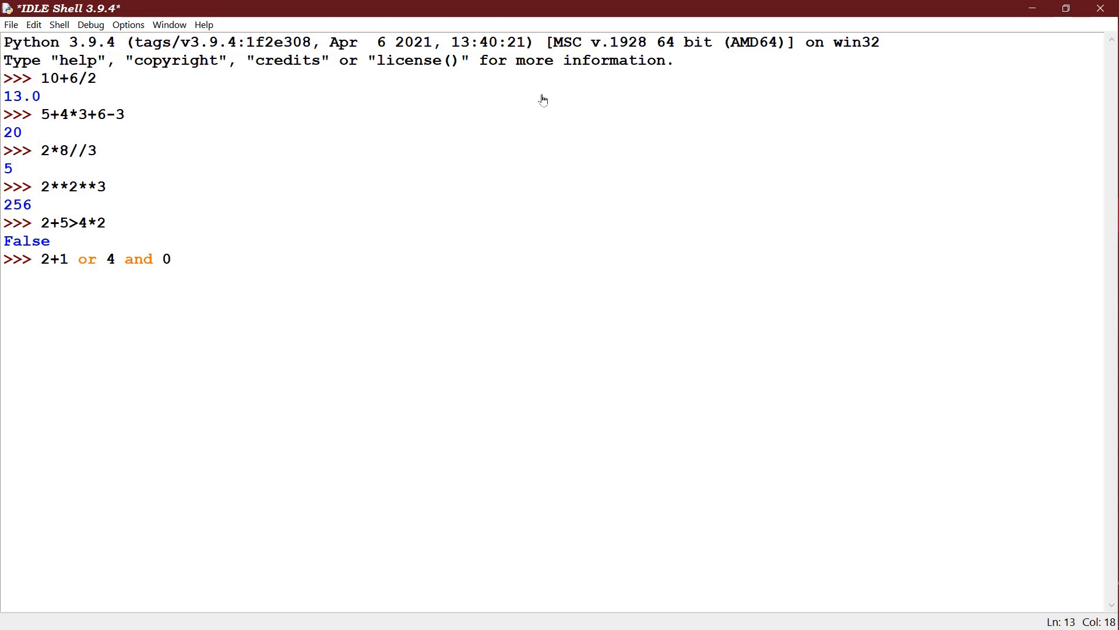
left_click(171, 259)
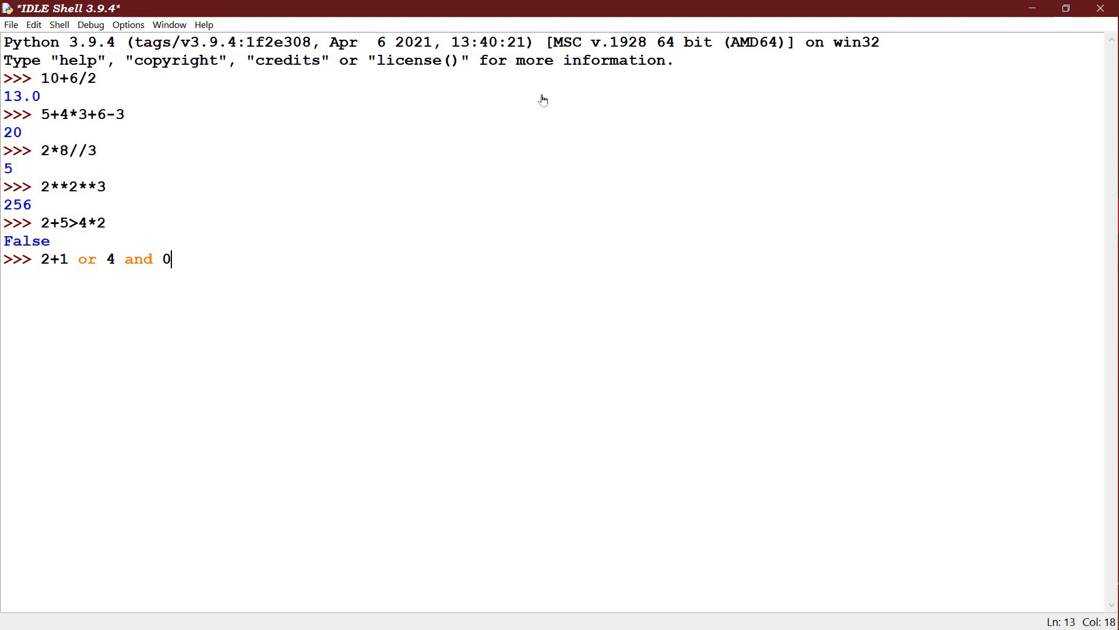
key("Return")
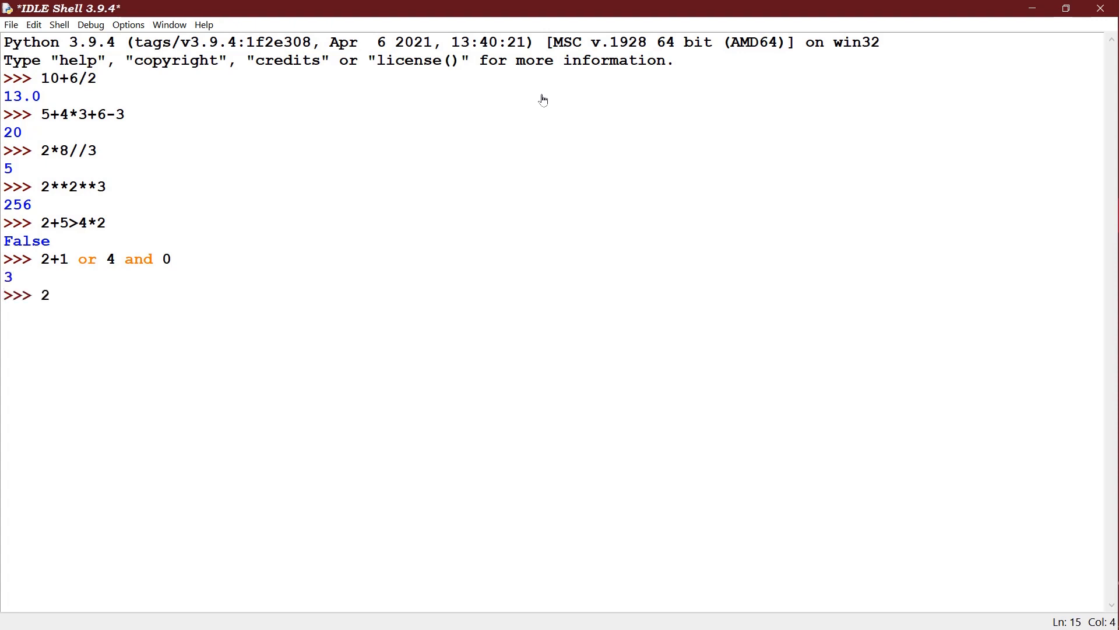
- Evaluate 20>100 and gfoigoighoifgh, giving False without touching the undefined name
type("0>")
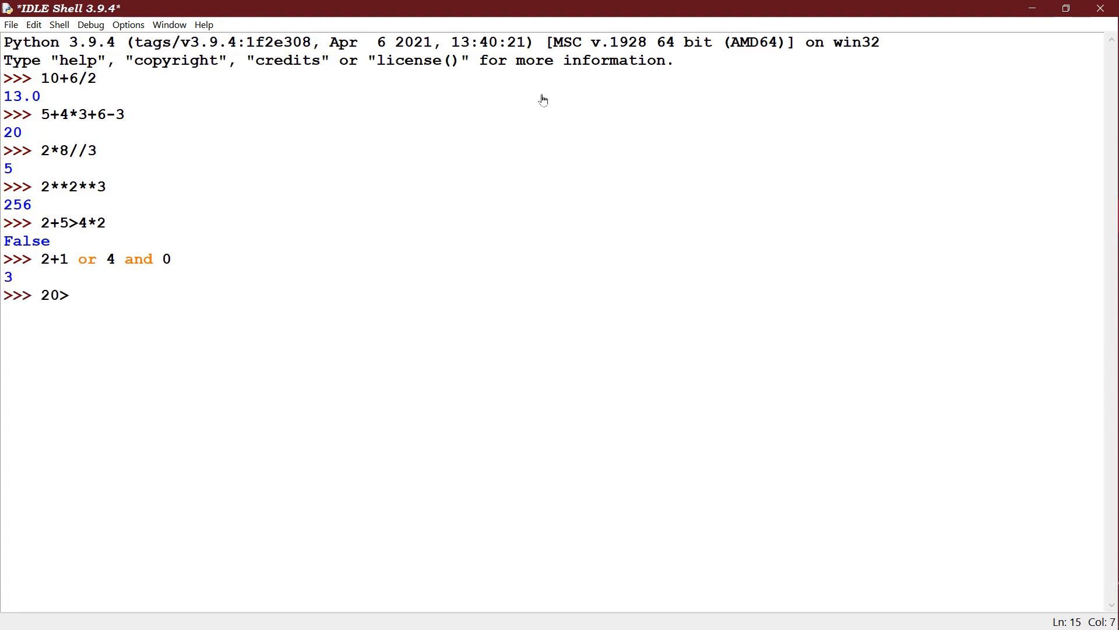
type("100 a")
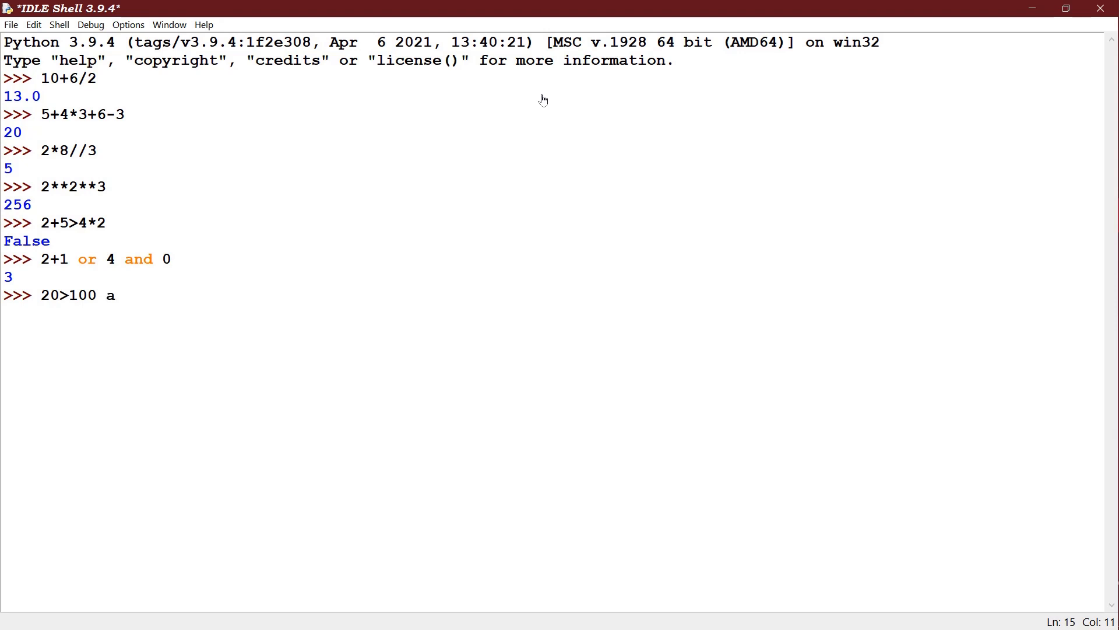
type("nd gfoigoighoifgh")
type("20")
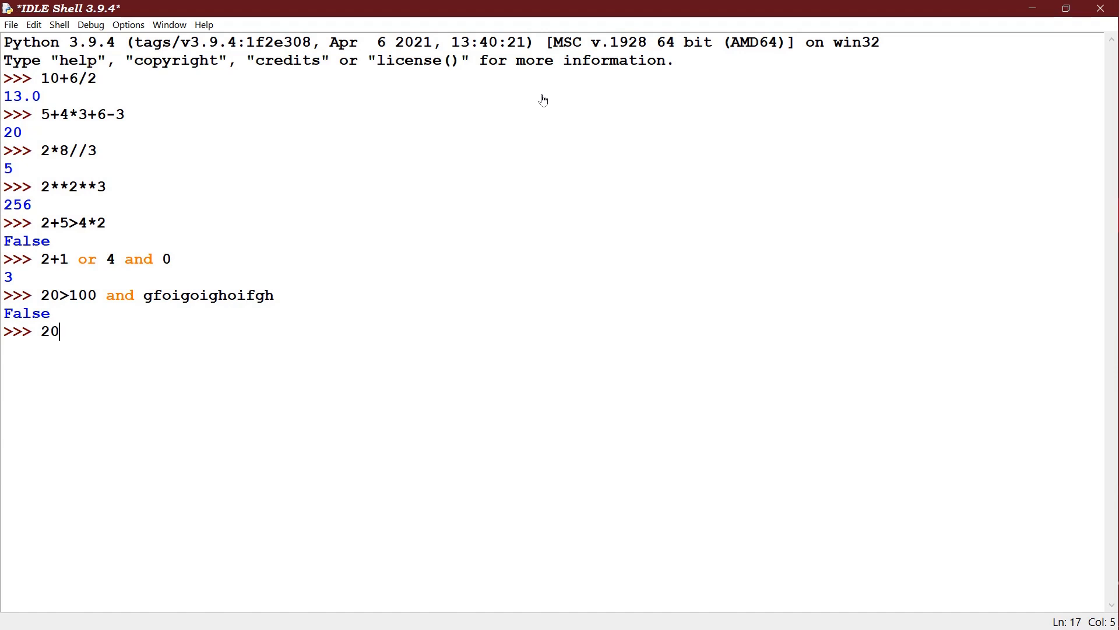
- Evaluate 20<50 and lijofgjofigj, raising a NameError for the undefined name
type("<")
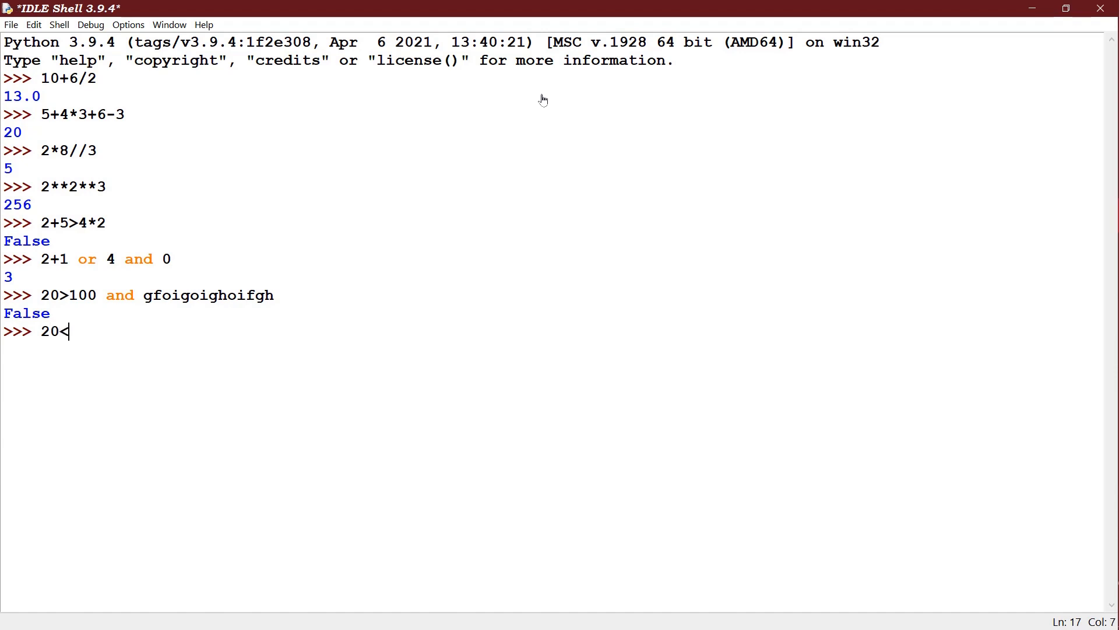
type("50")
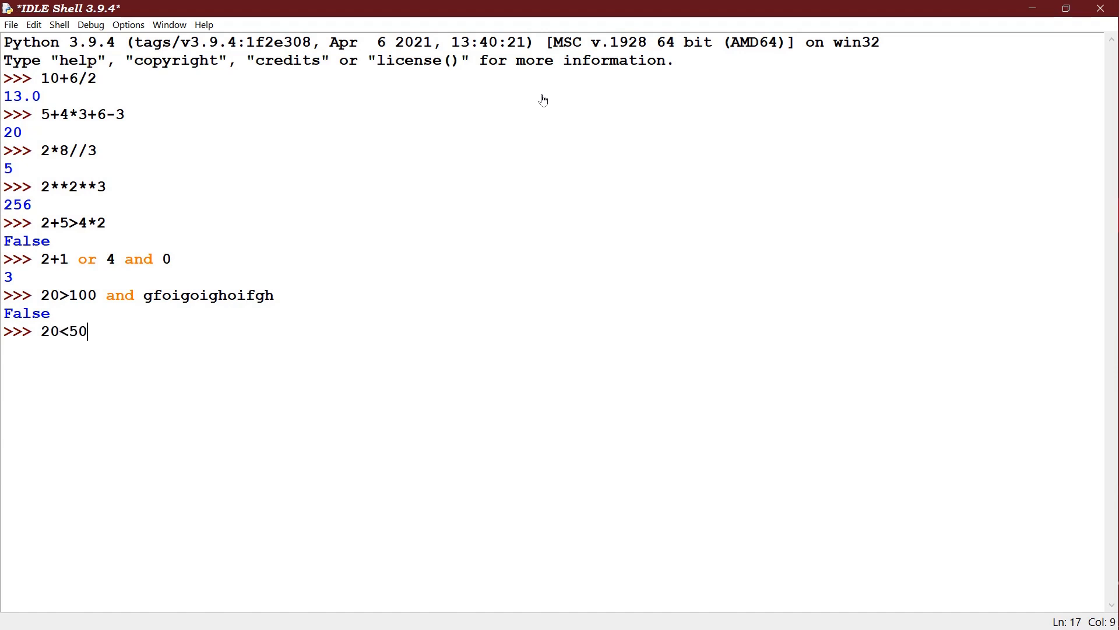
type("and")
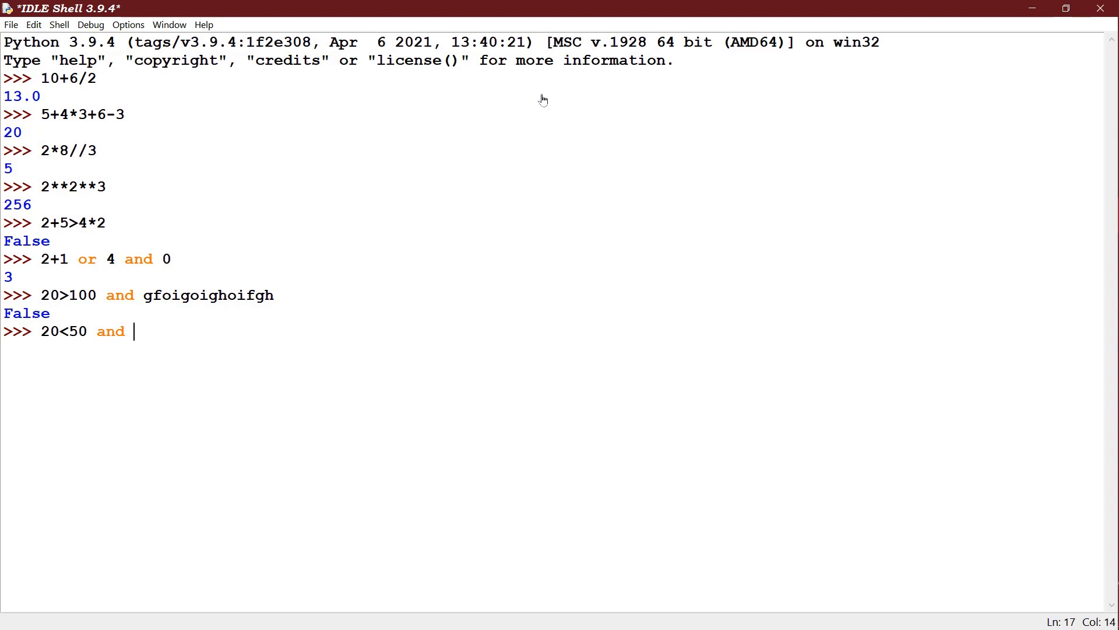
type("lijofgjofigj")
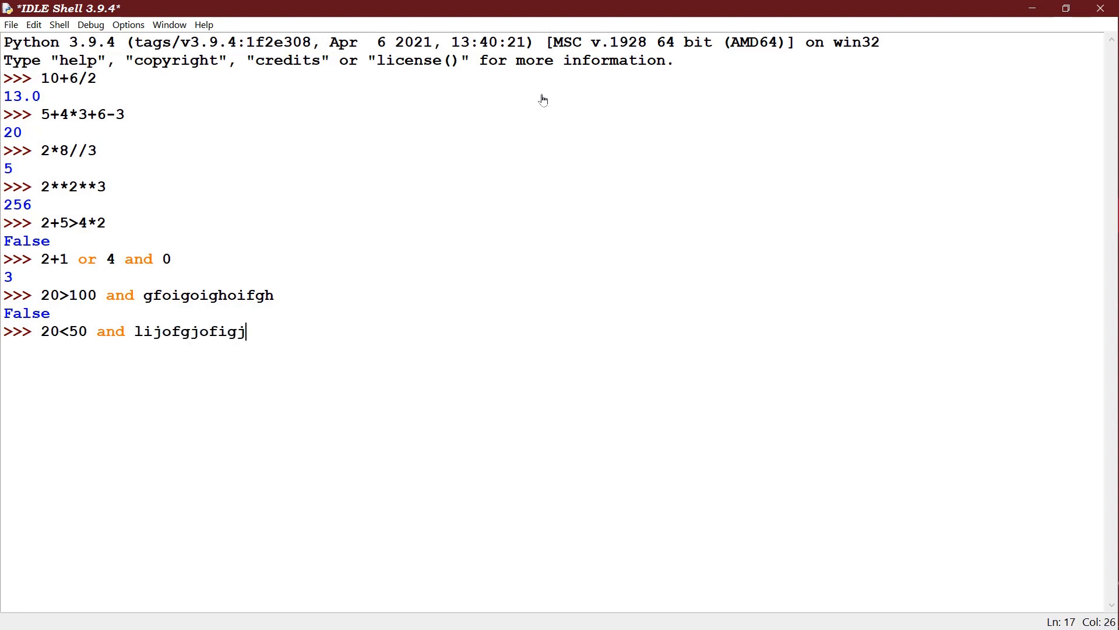
key("Return")
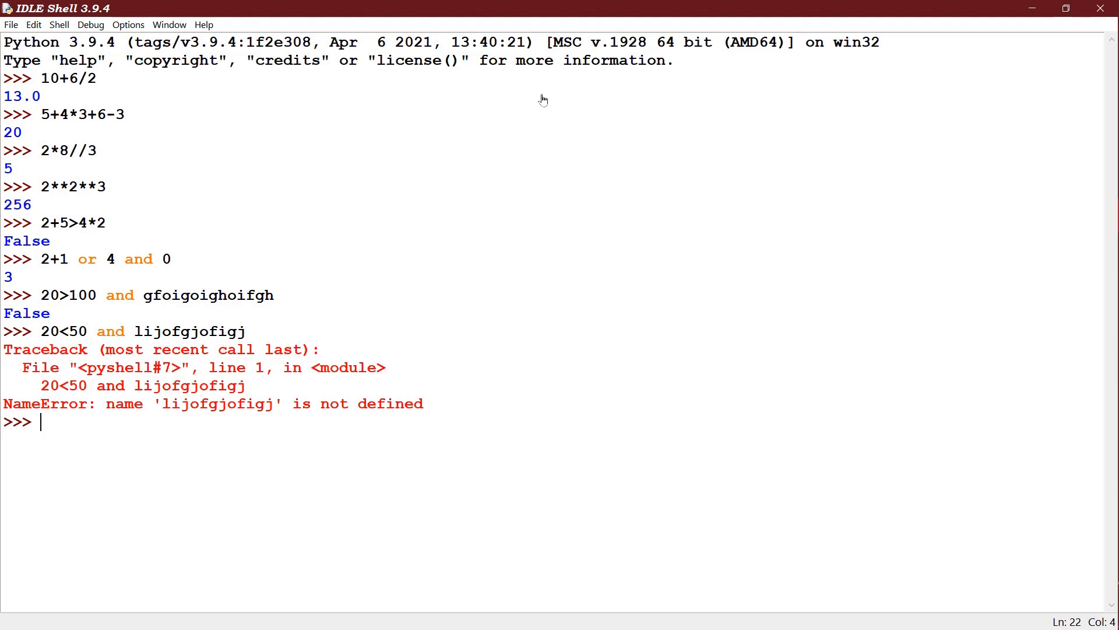
- Evaluate not 'x' and 6, giving False
type("not 'x'")
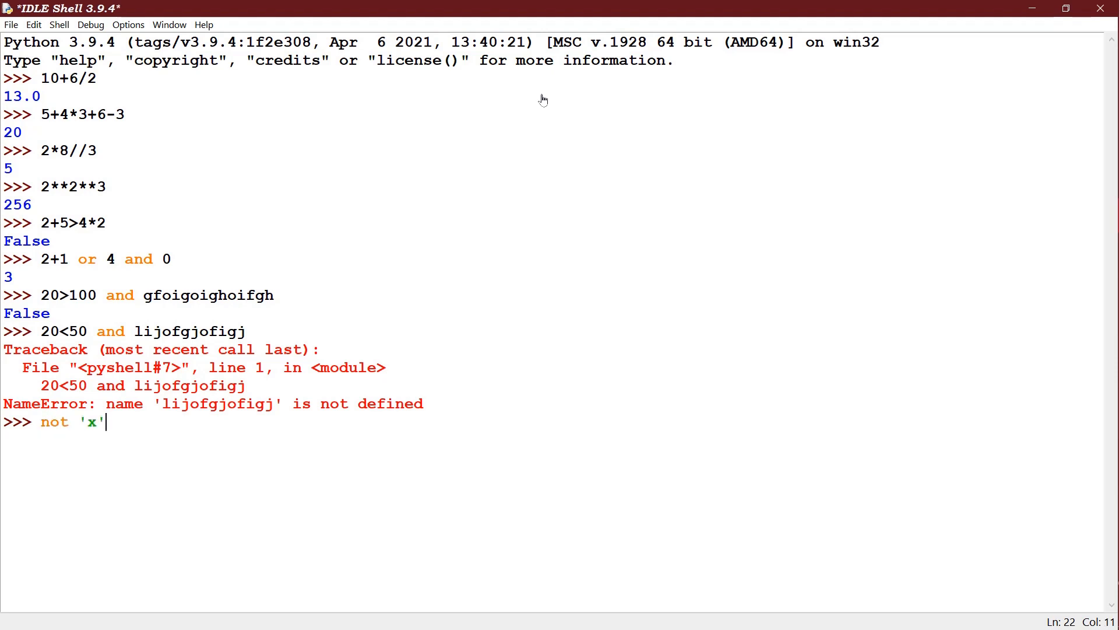
key("Return")
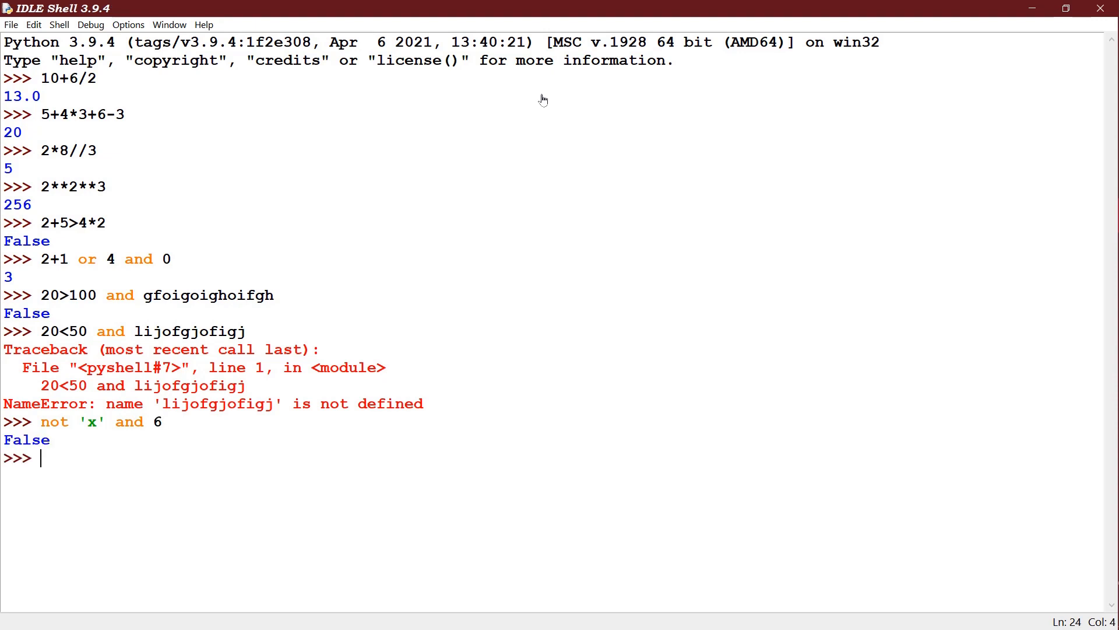
mouse_move(507, 7)
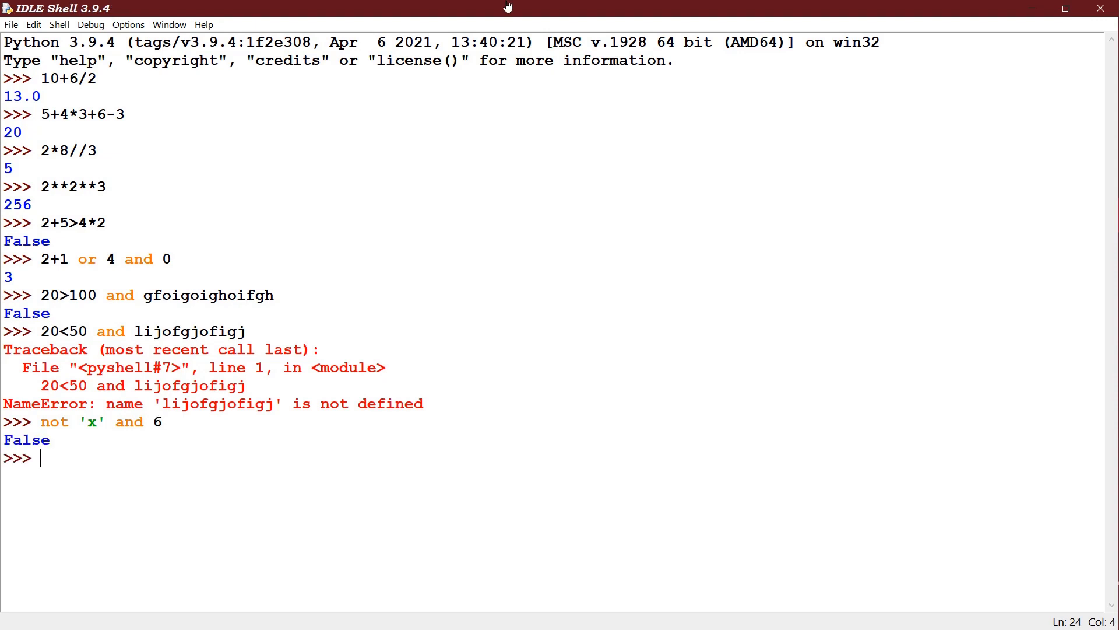